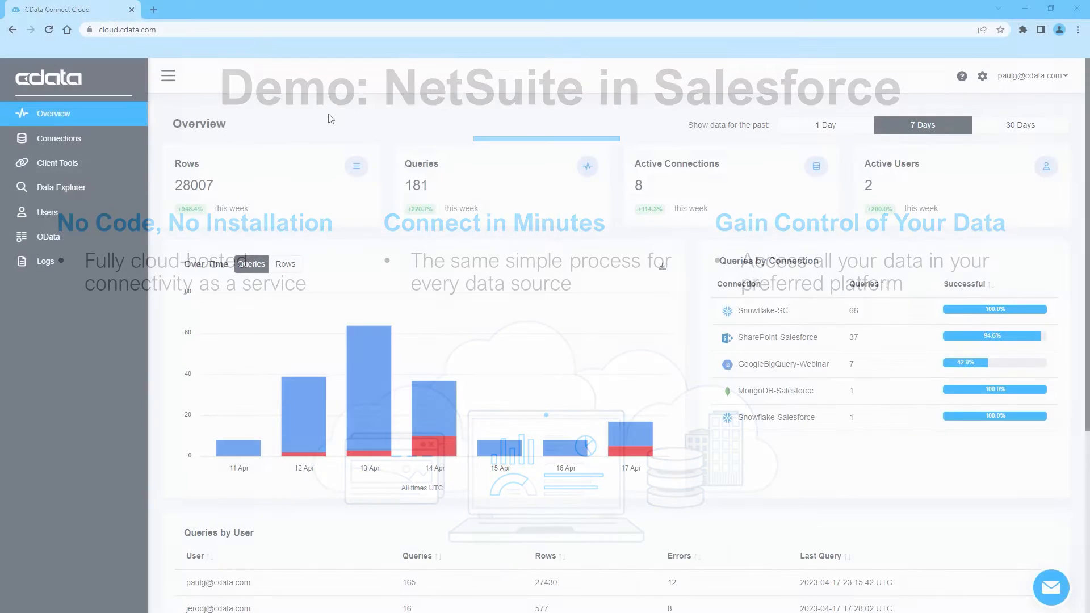
# Step: From Connections, add a new connection and search the catalog for 'netsu'
pyautogui.click(58, 139)
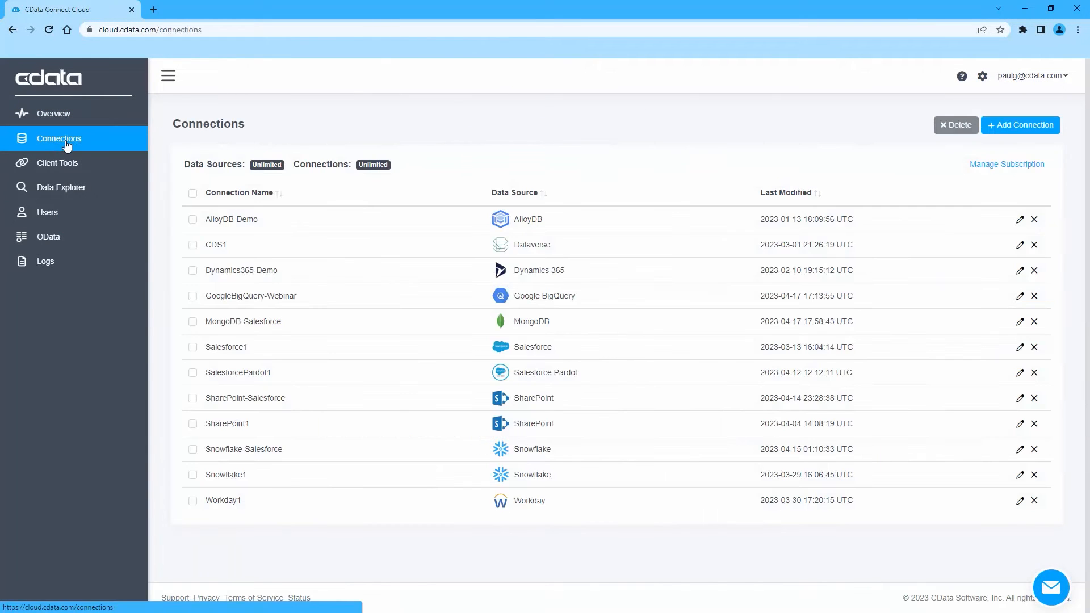
pyautogui.click(1021, 124)
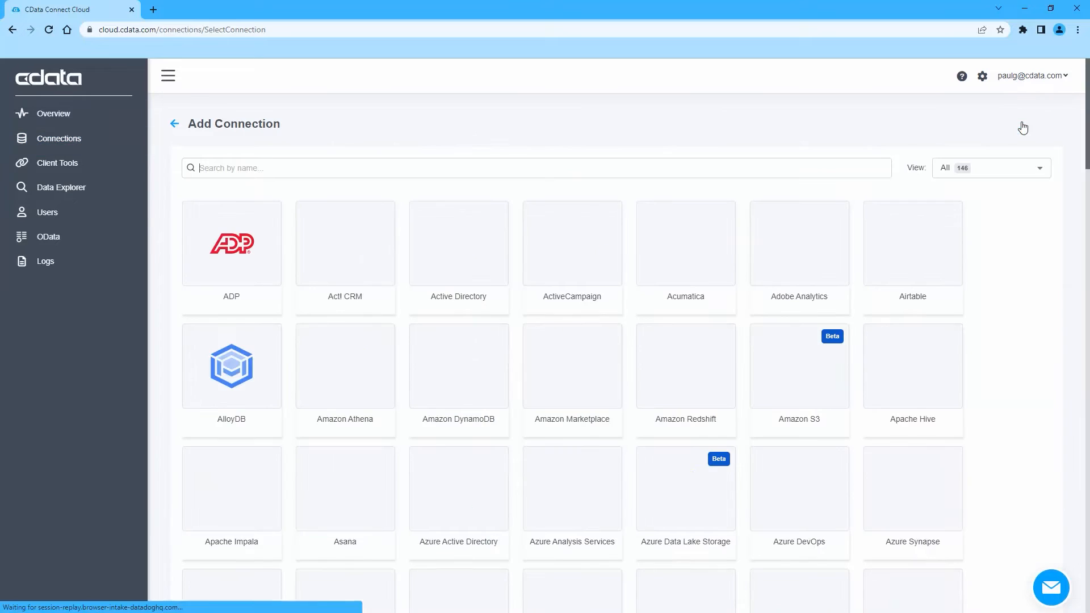
pyautogui.write('netsu')
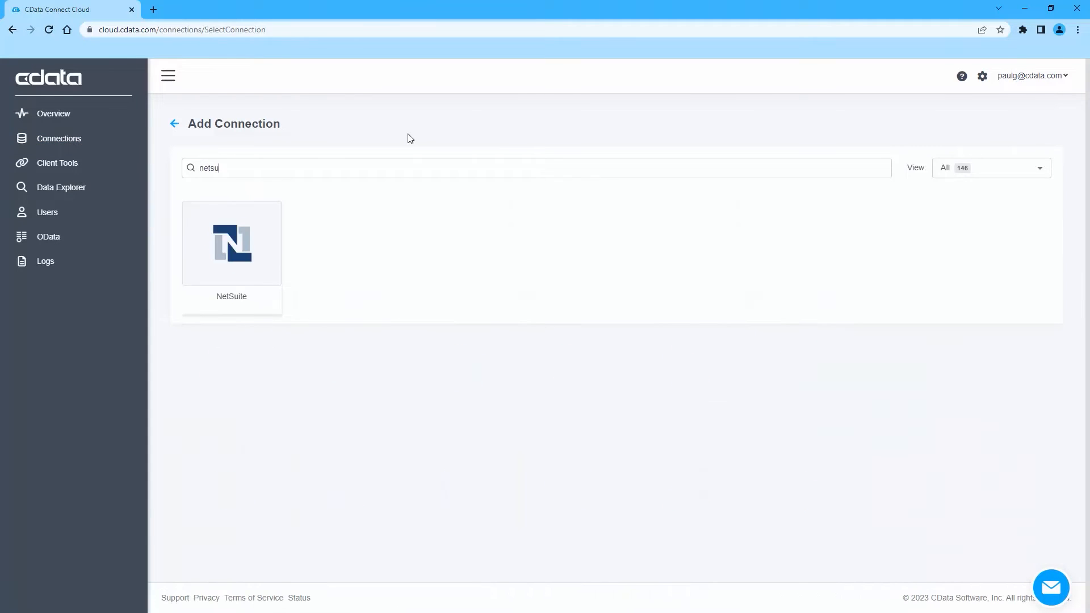
# Step: Start a NetSuite connection named NetSuite-Salesforce with account ID and OAuth token credentials
pyautogui.click(231, 242)
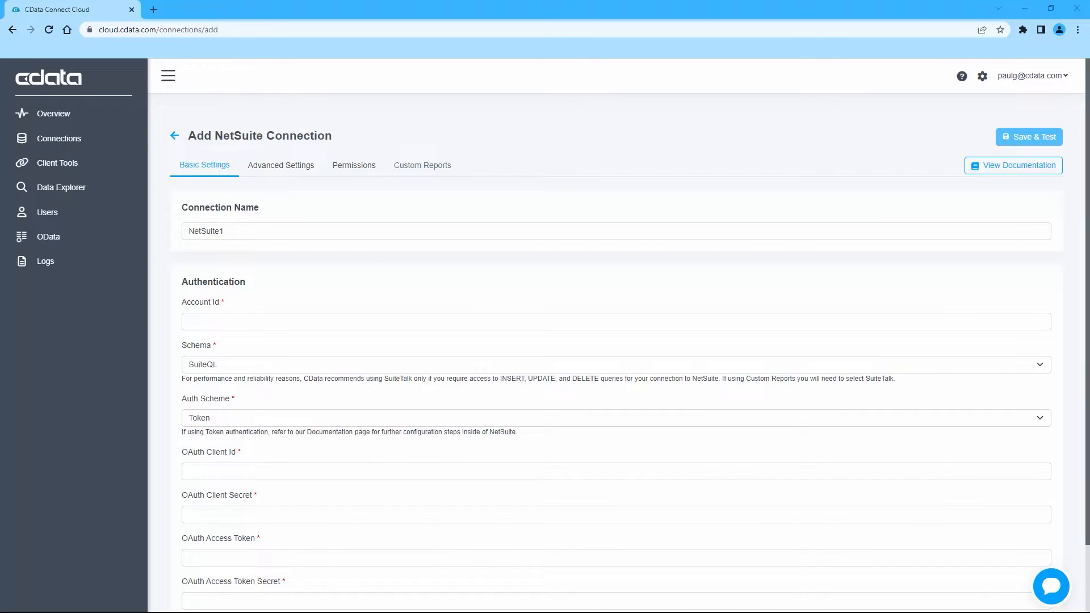
pyautogui.write('NetSuite-Salesforce')
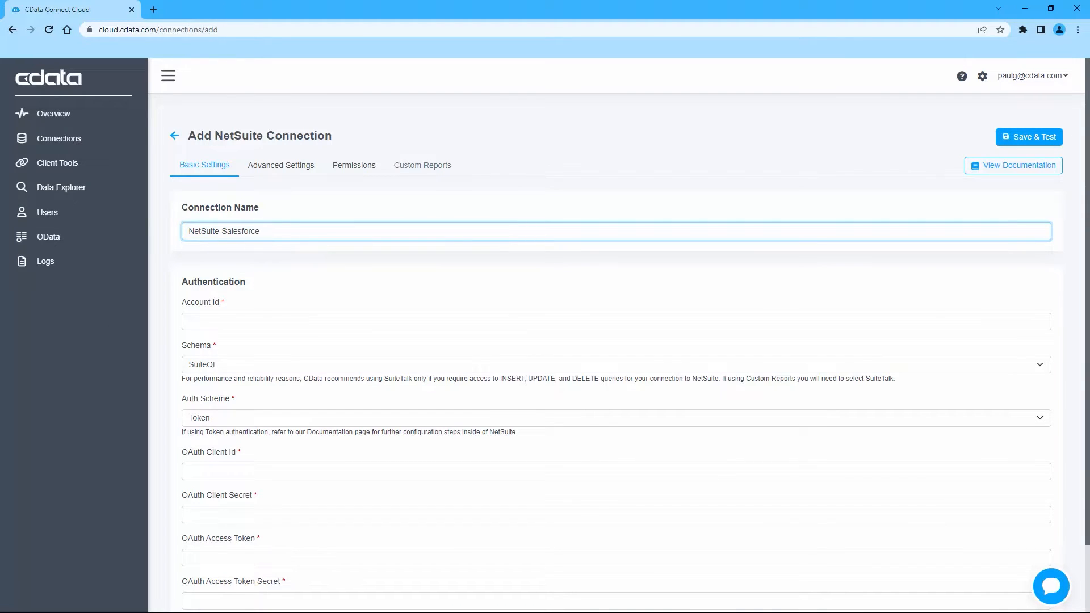
pyautogui.click(614, 364)
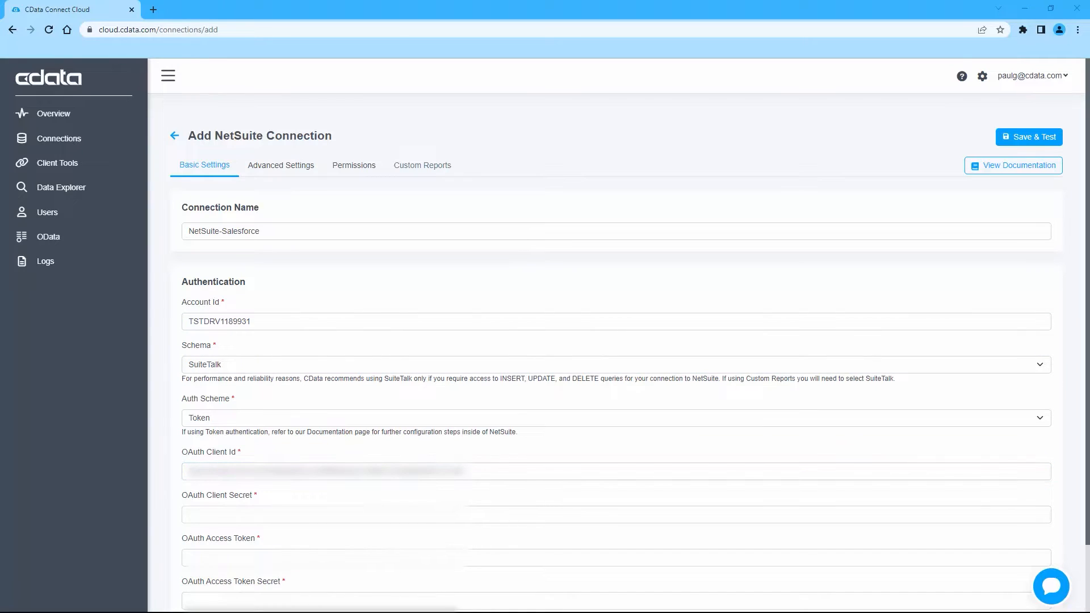
pyautogui.click(616, 514)
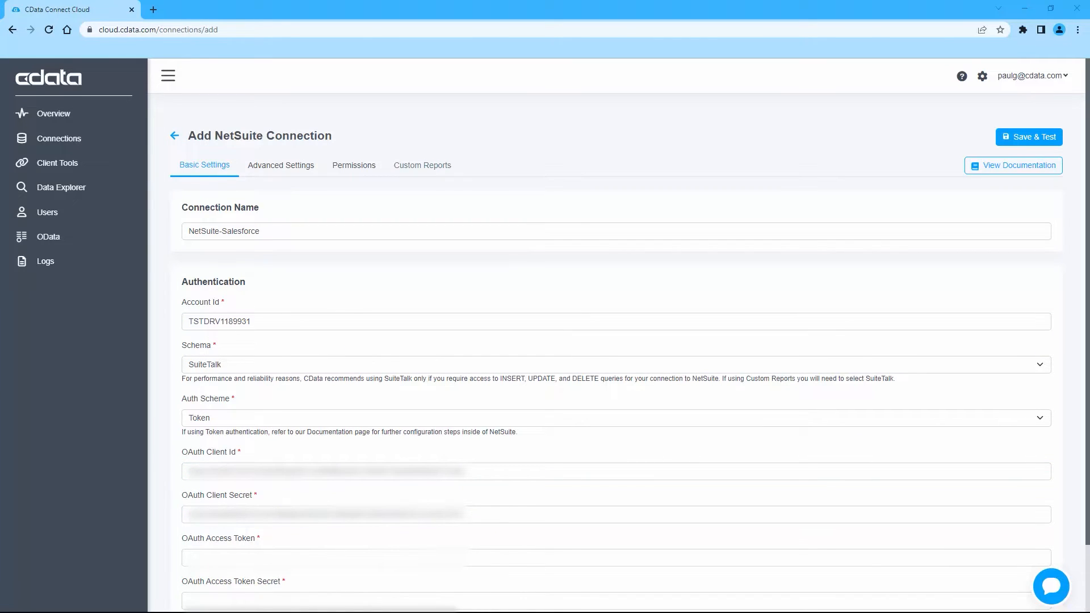
pyautogui.click(616, 557)
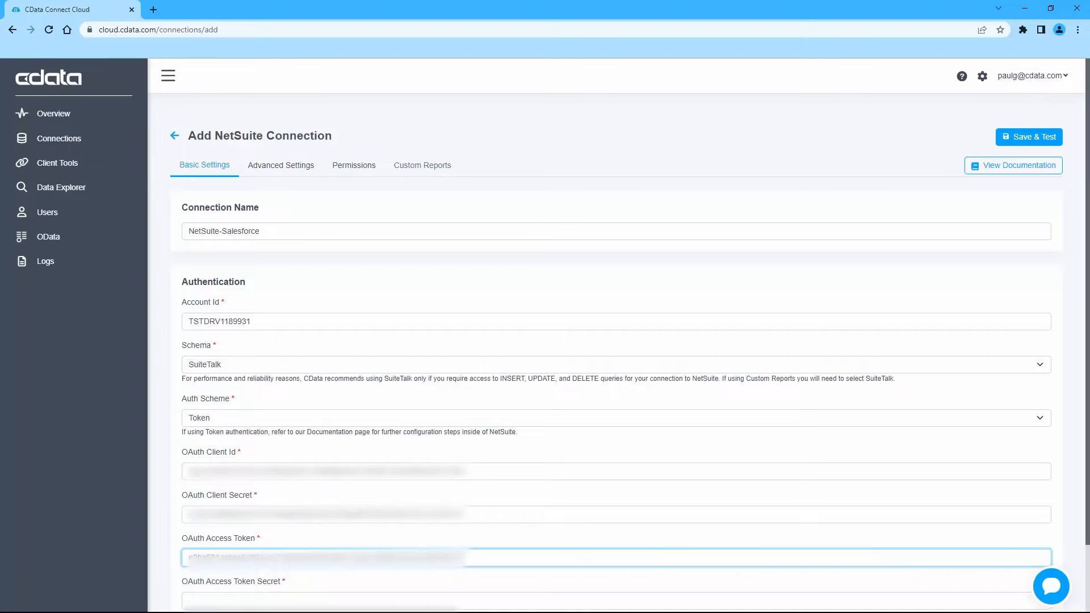
pyautogui.click(615, 600)
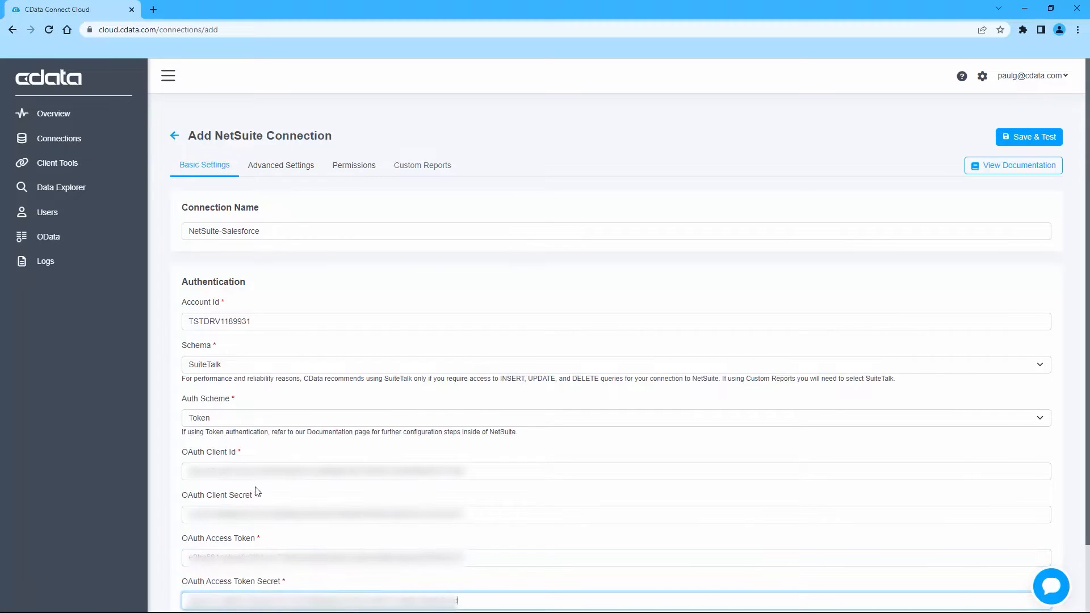
# Step: Save and test the connection, review its permissions, and save again
pyautogui.click(1029, 137)
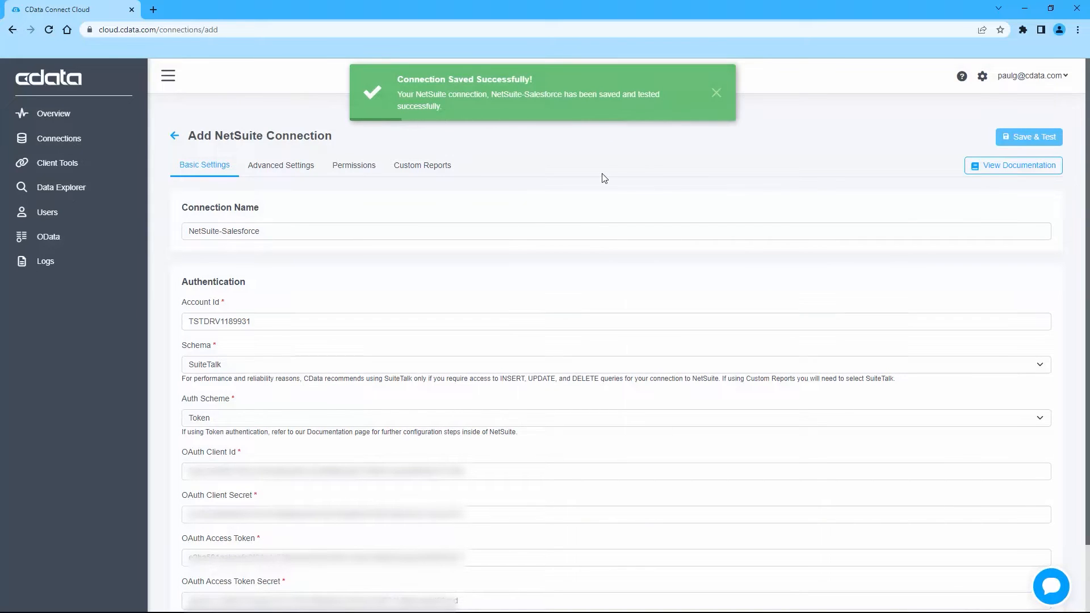
pyautogui.click(354, 165)
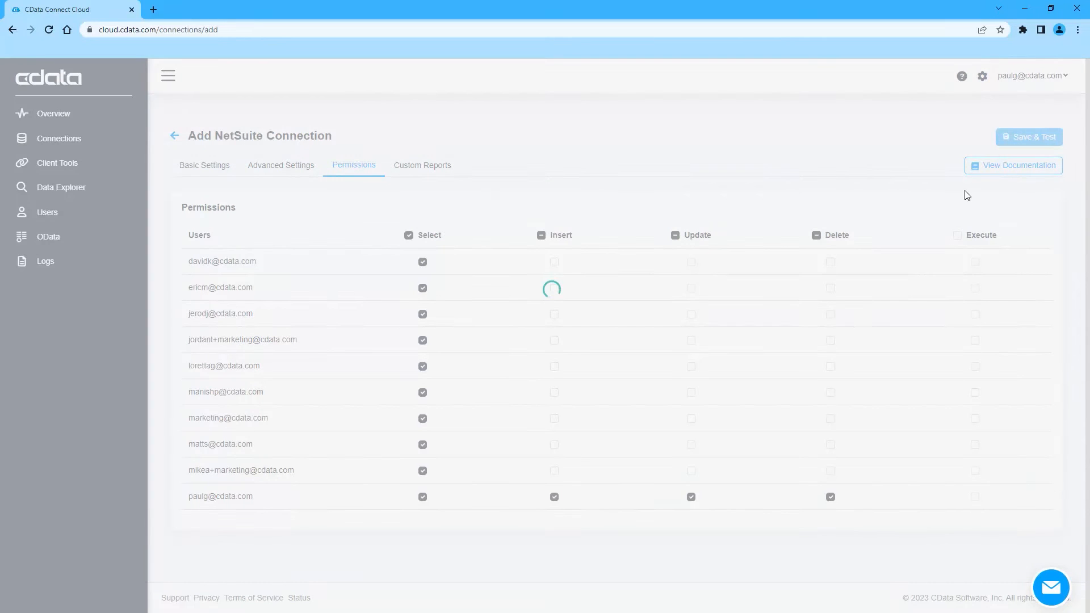
pyautogui.click(1029, 137)
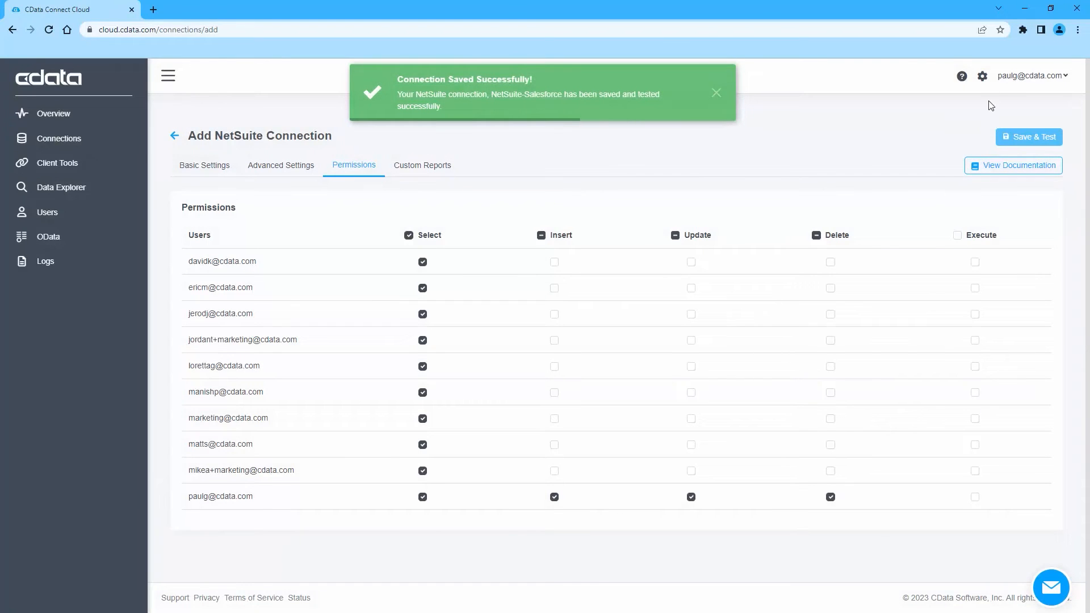
pyautogui.moveTo(982, 75)
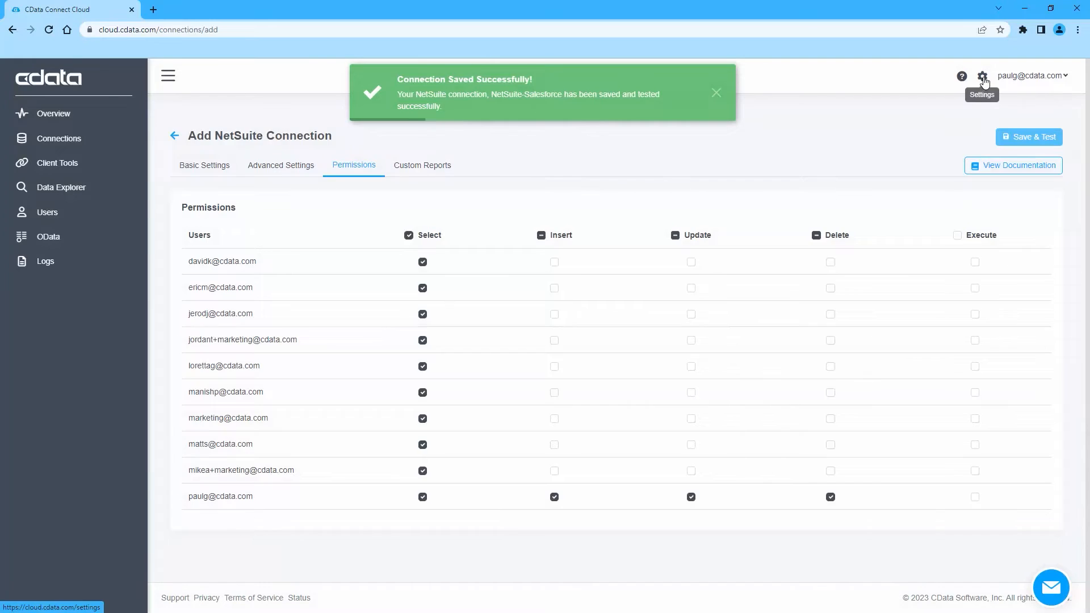
# Step: Under Settings > Access Tokens, create the NetSuite-Salesforce token and dismiss the confirmation
pyautogui.click(982, 76)
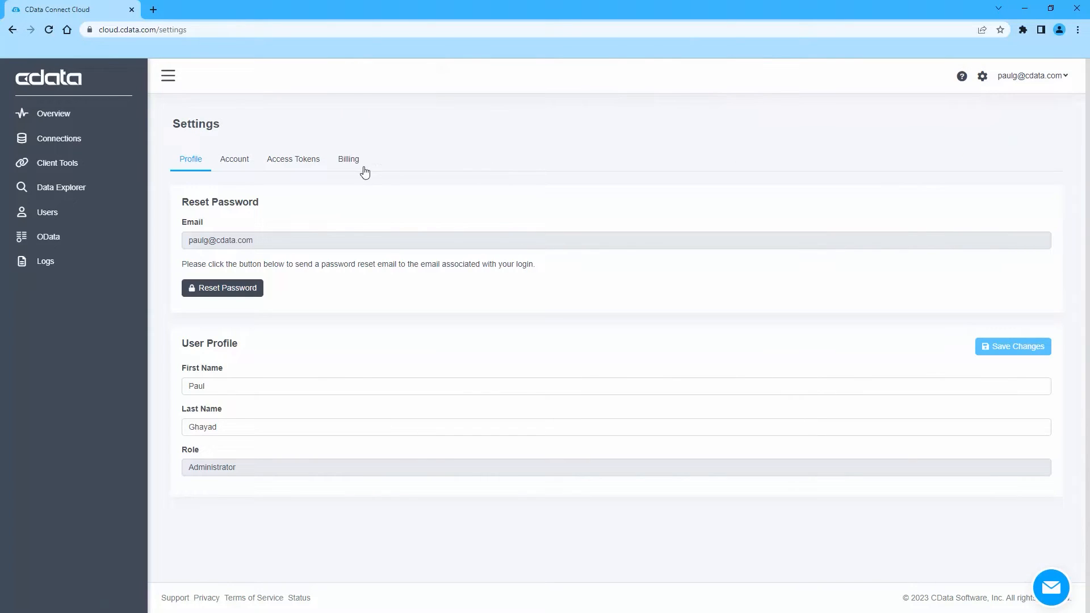
pyautogui.click(293, 158)
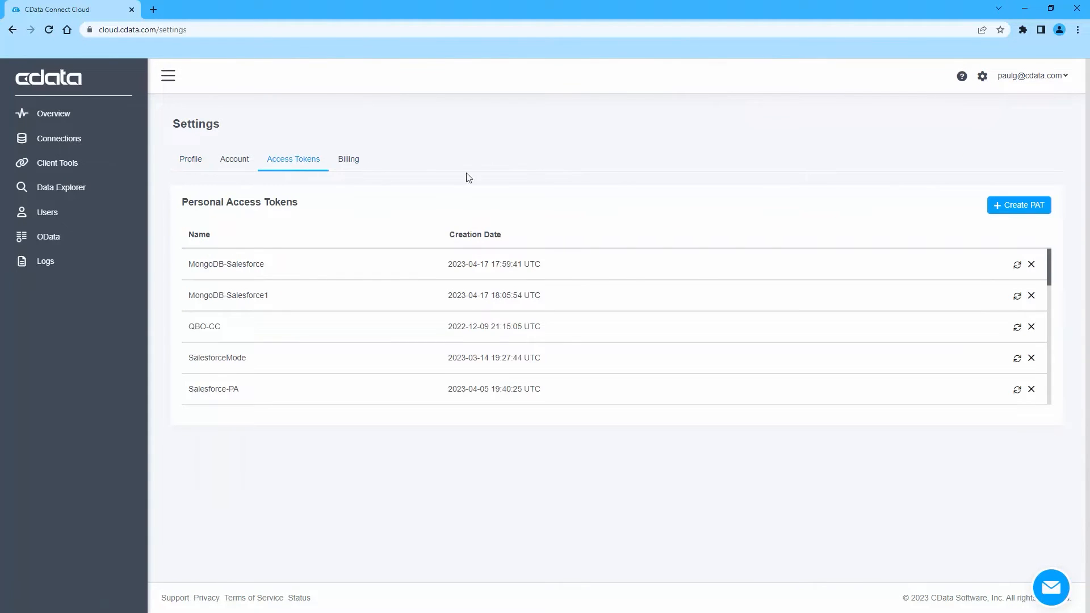
pyautogui.click(1017, 205)
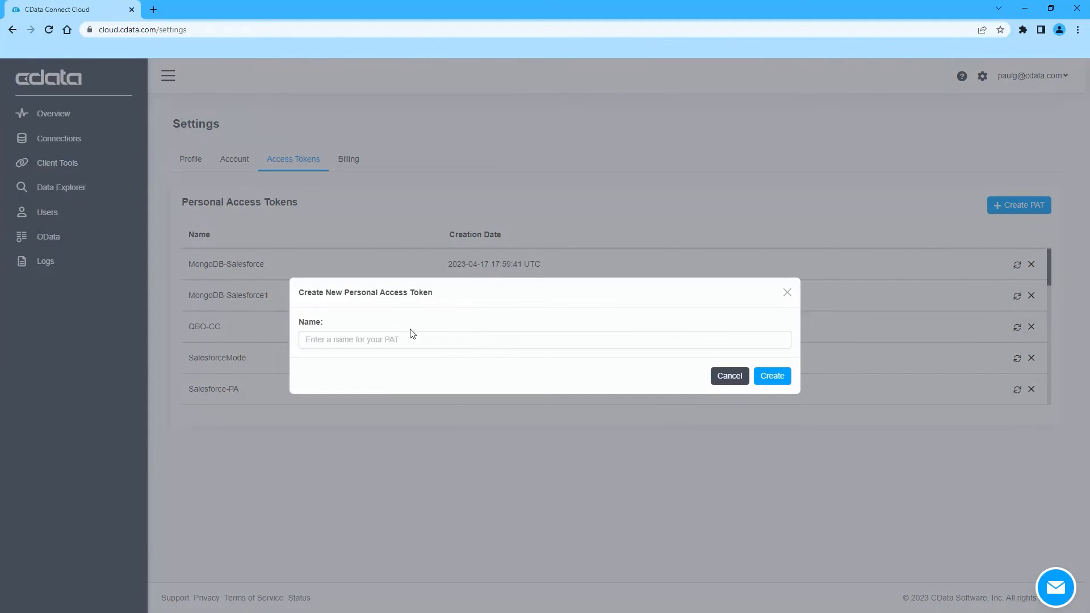
pyautogui.write('NetSuite-Salesforce')
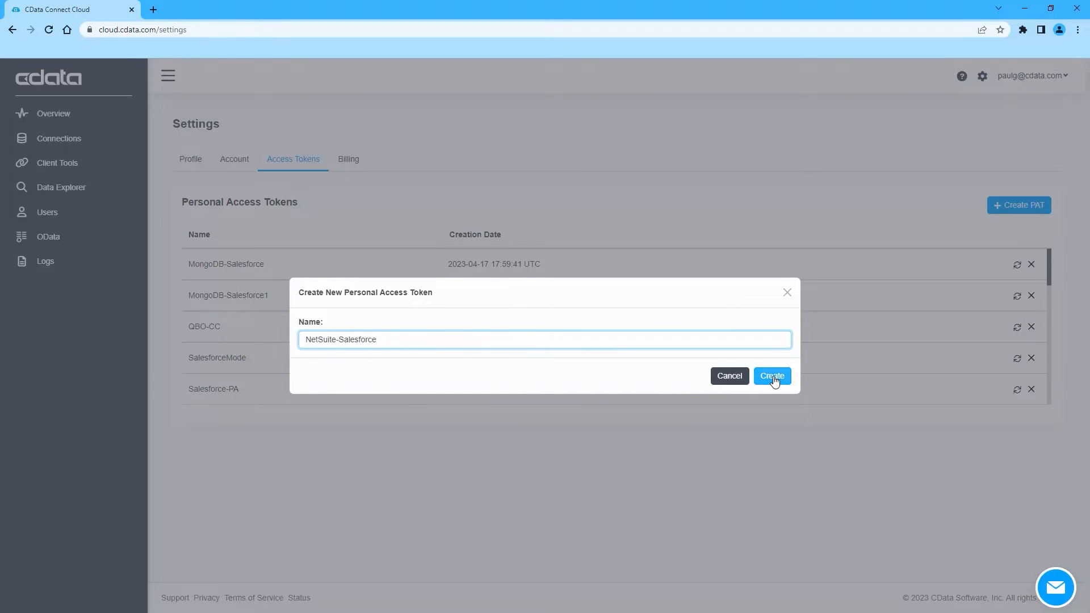
pyautogui.click(771, 375)
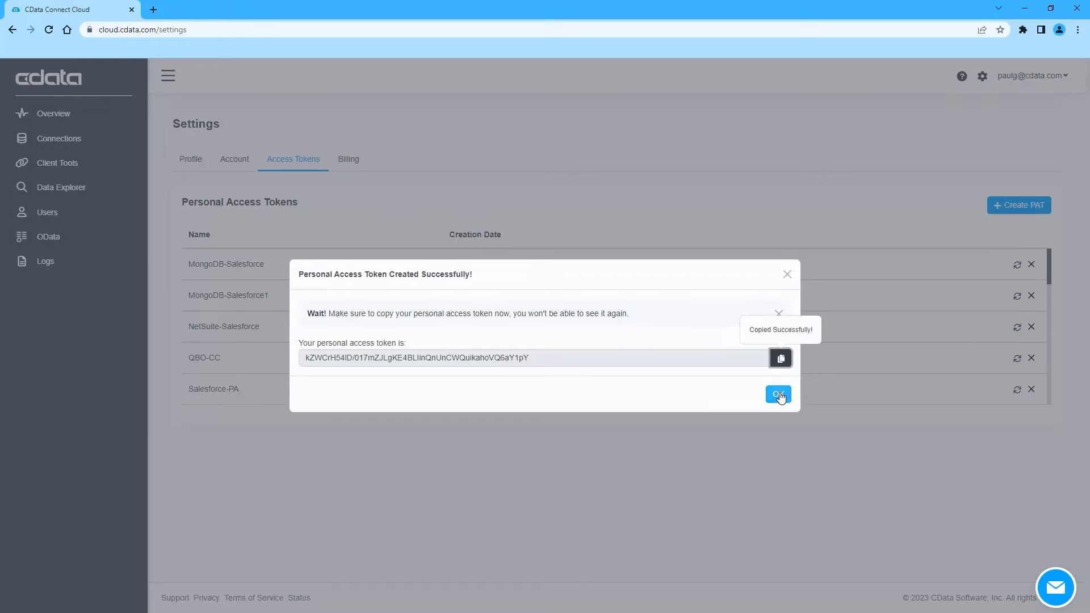
pyautogui.click(778, 395)
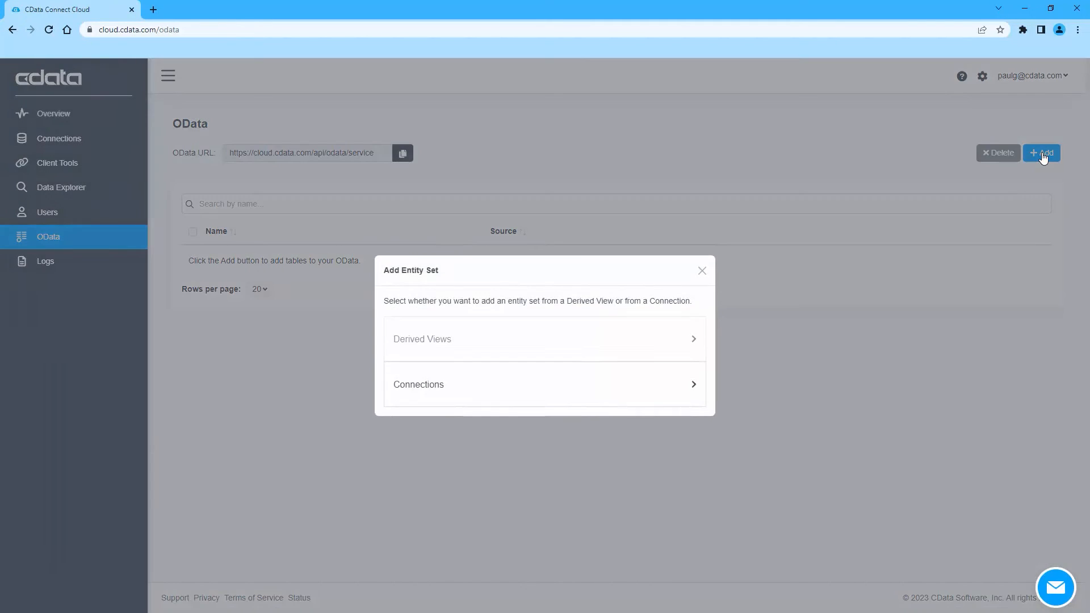
# Step: Add the Account table from the NetSuite-Salesforce connection as an OData entity set
pyautogui.click(545, 384)
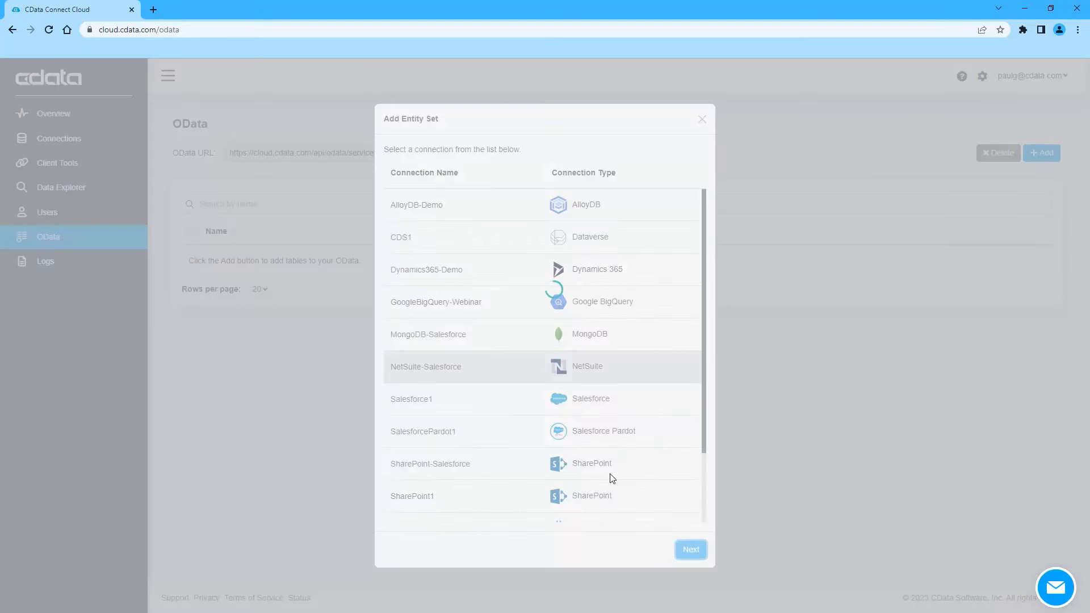
pyautogui.click(690, 549)
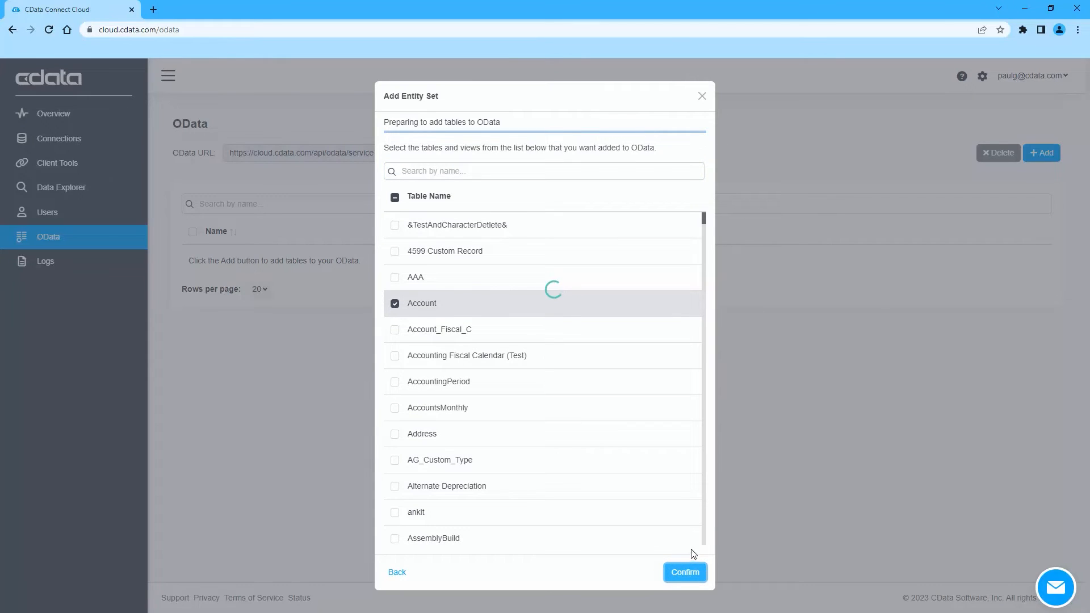
pyautogui.click(685, 573)
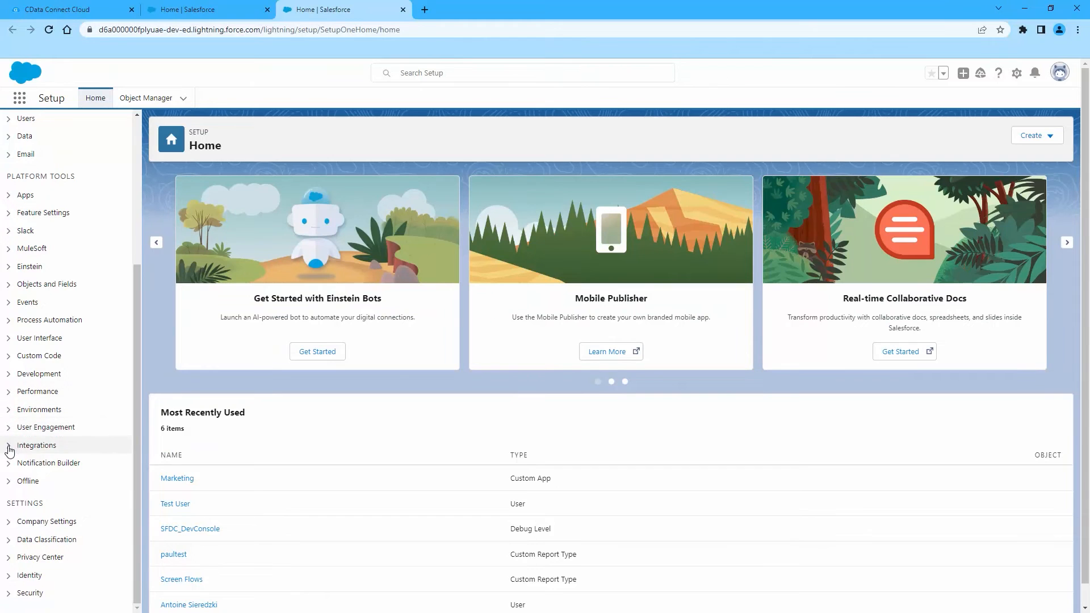
# Step: Go to Integrations > External Data Sources and start a new external data source
pyautogui.click(37, 445)
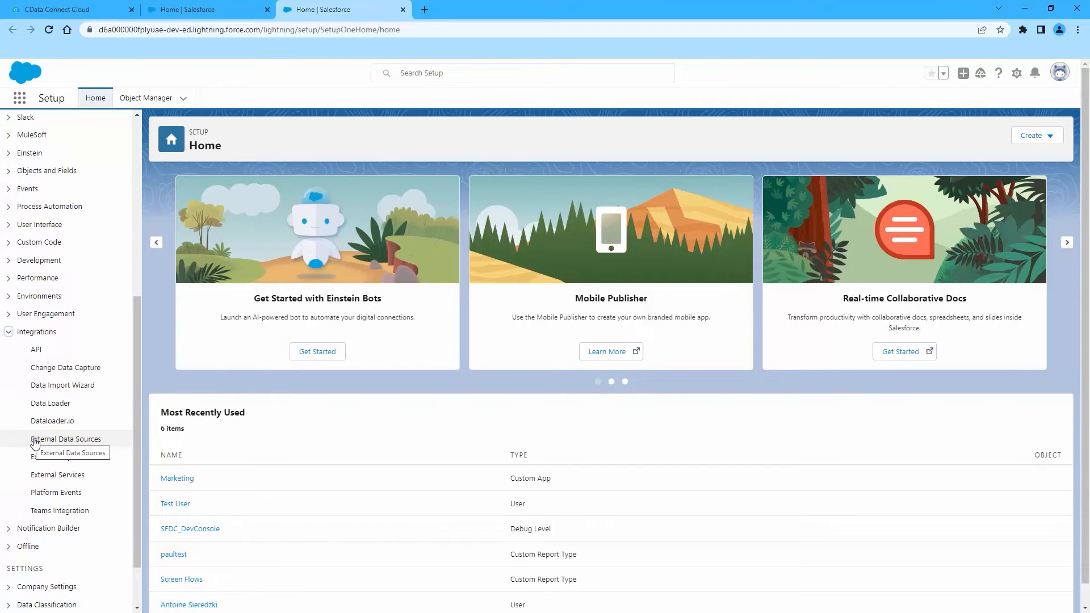
pyautogui.click(66, 438)
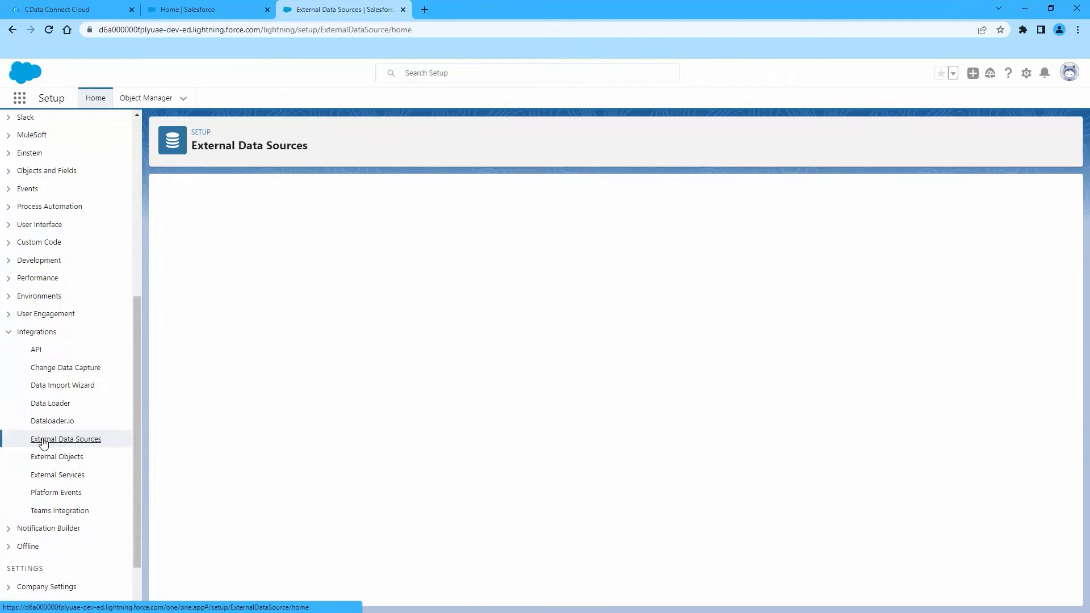
pyautogui.click(65, 439)
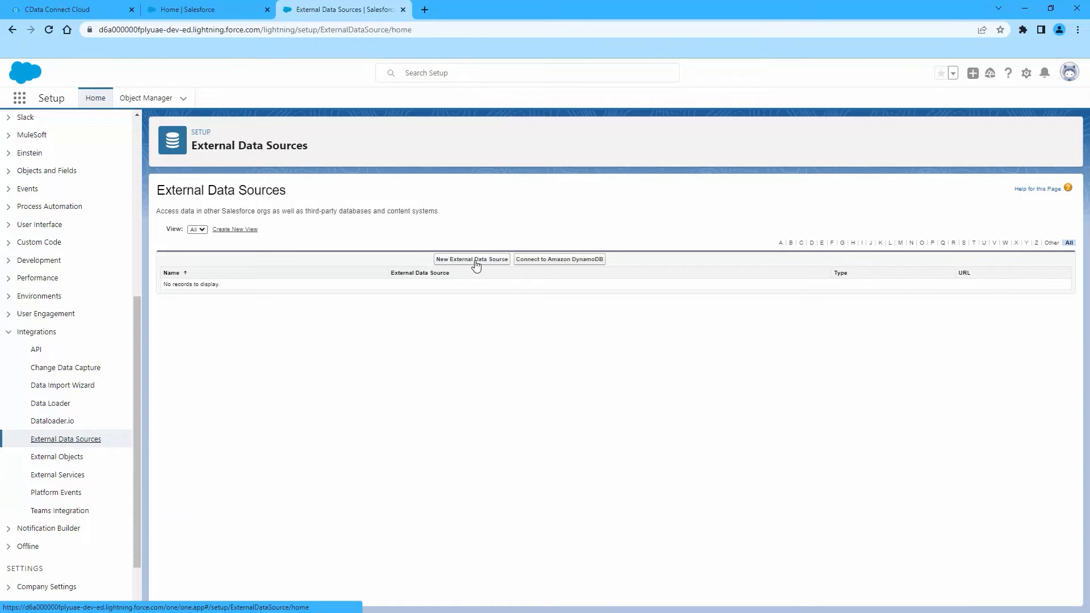
pyautogui.click(471, 259)
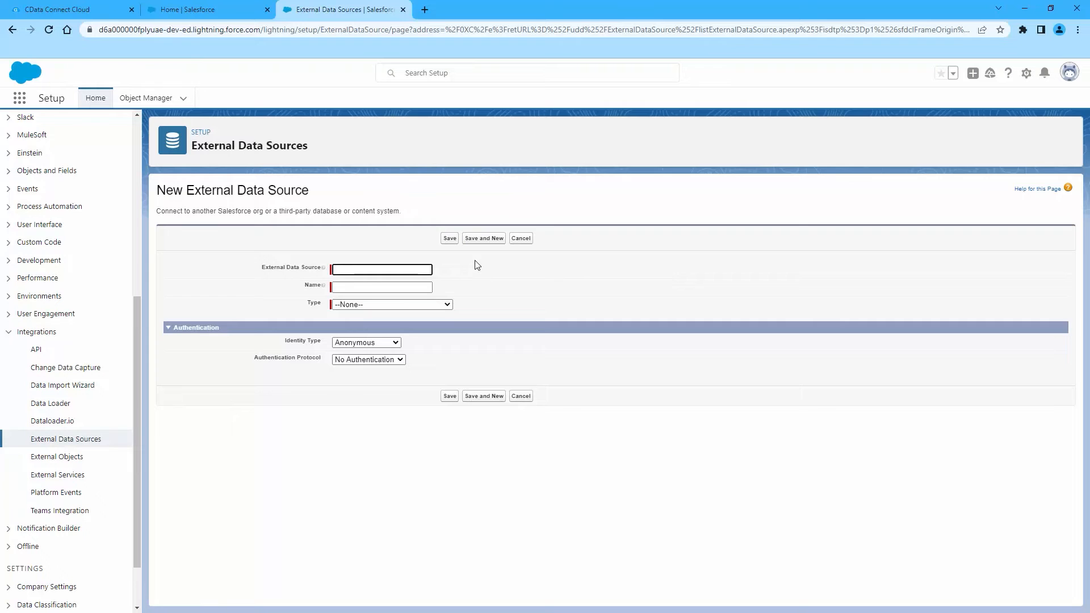
# Step: Set the type to Salesforce Connect: OData 4.0 and paste the CData OData URL
pyautogui.click(391, 304)
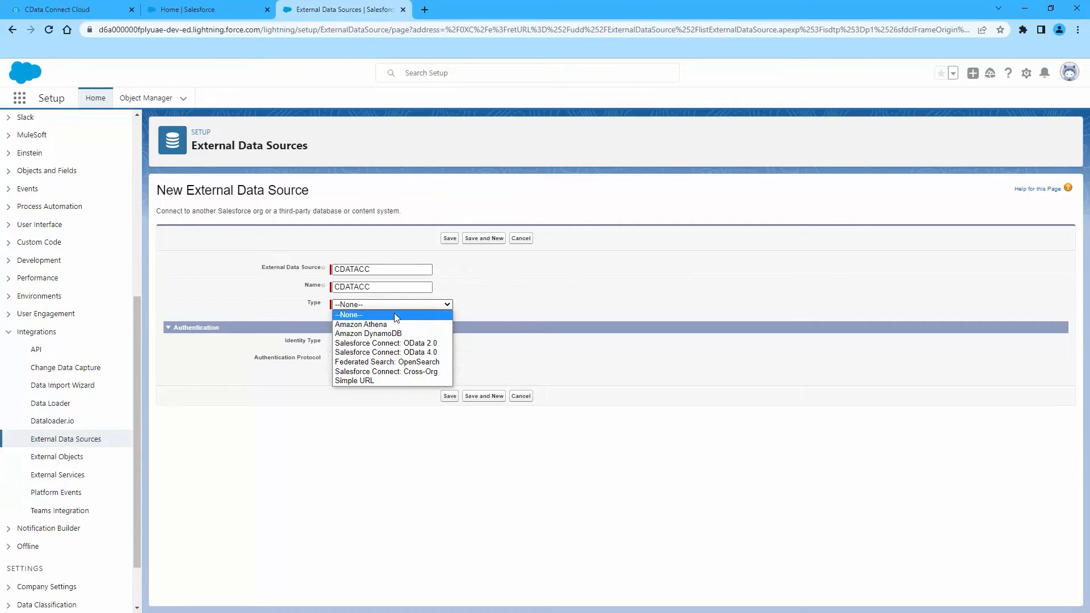
pyautogui.click(384, 353)
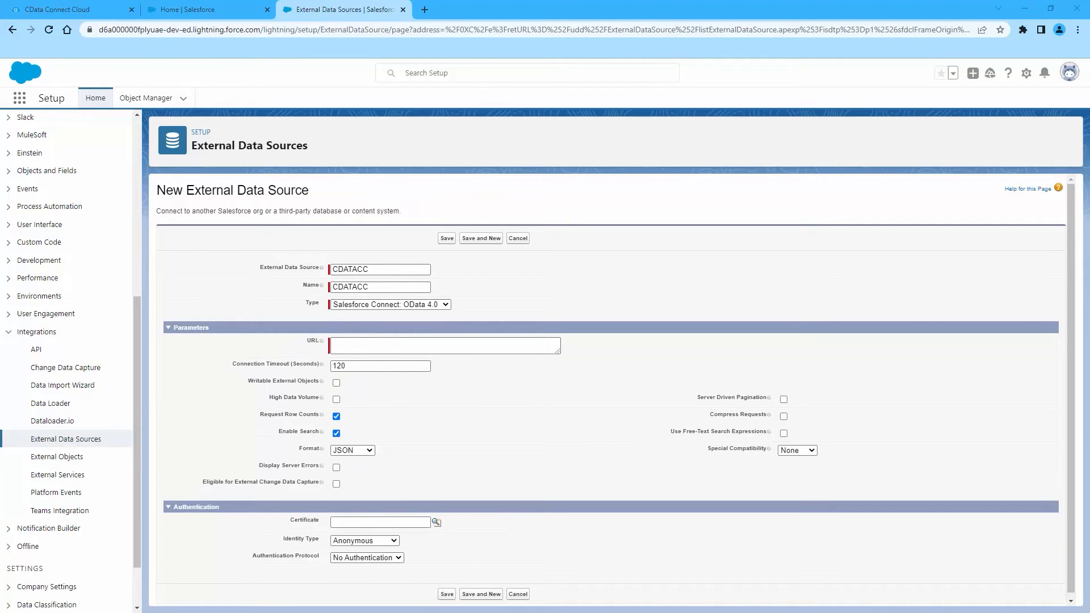
pyautogui.rightClick(445, 346)
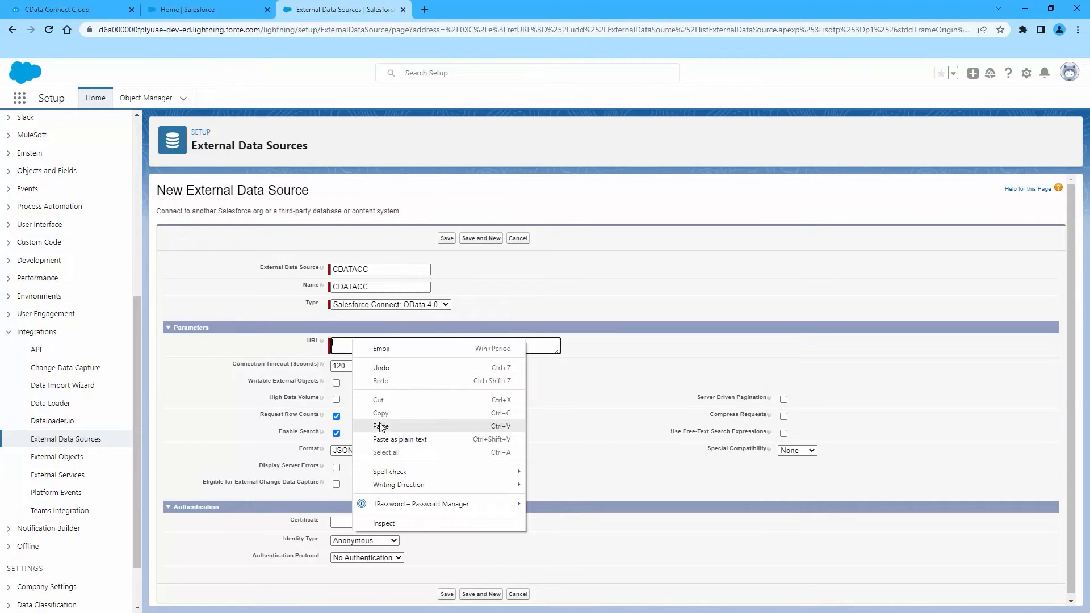
pyautogui.click(381, 426)
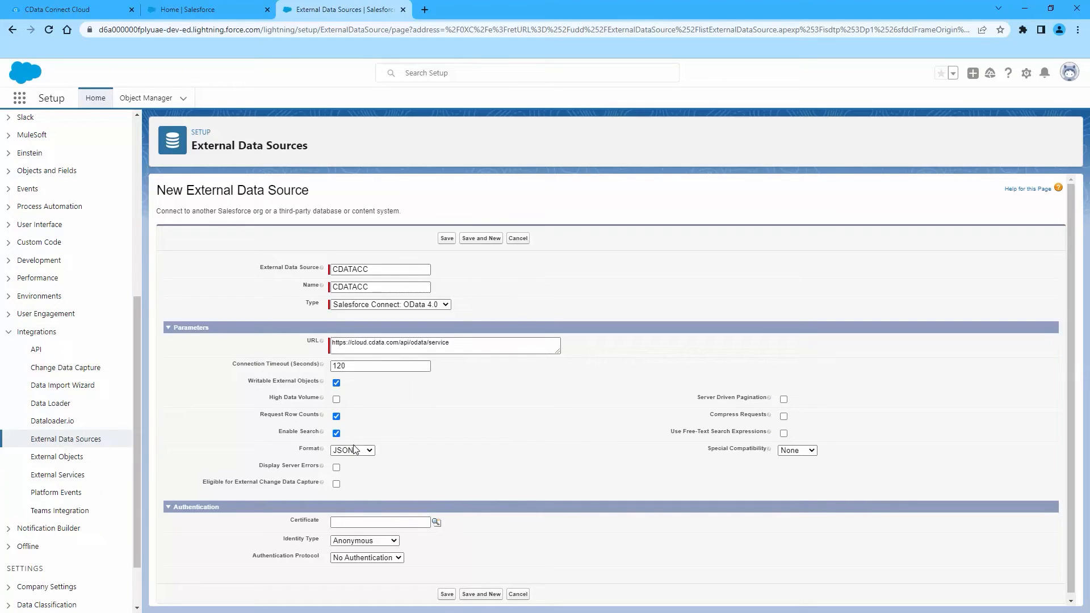
# Step: Use Named Principal with password authentication for user 'paul', then save the source
pyautogui.click(364, 540)
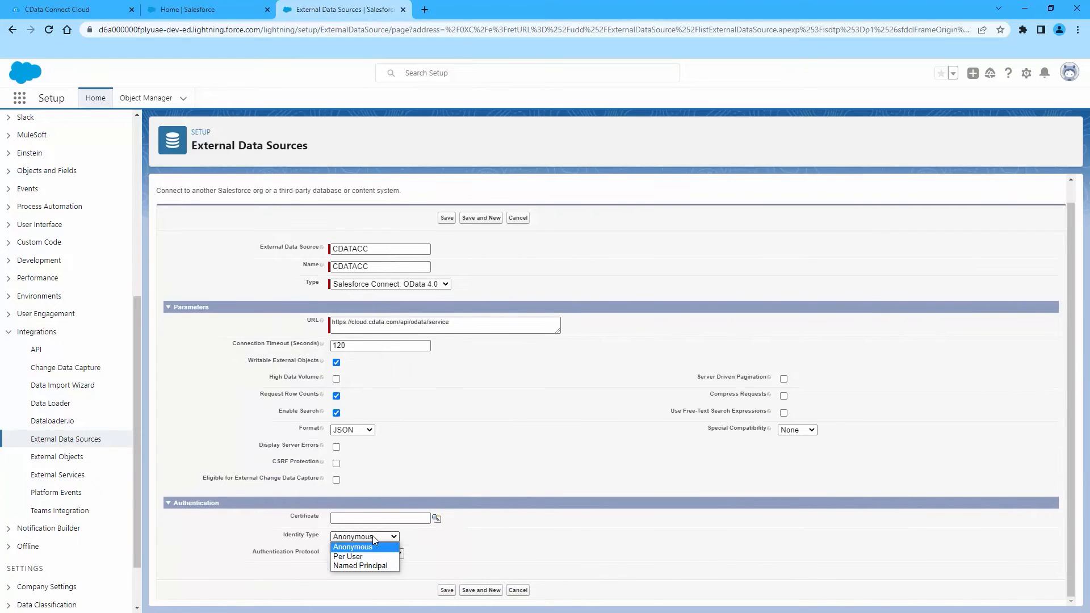
pyautogui.click(361, 565)
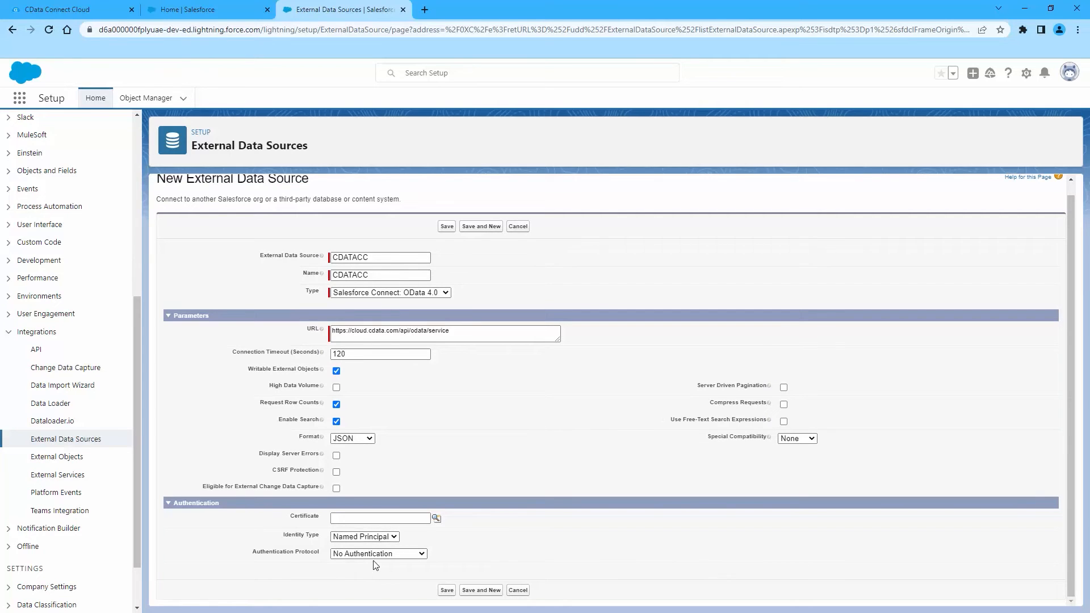
pyautogui.click(377, 553)
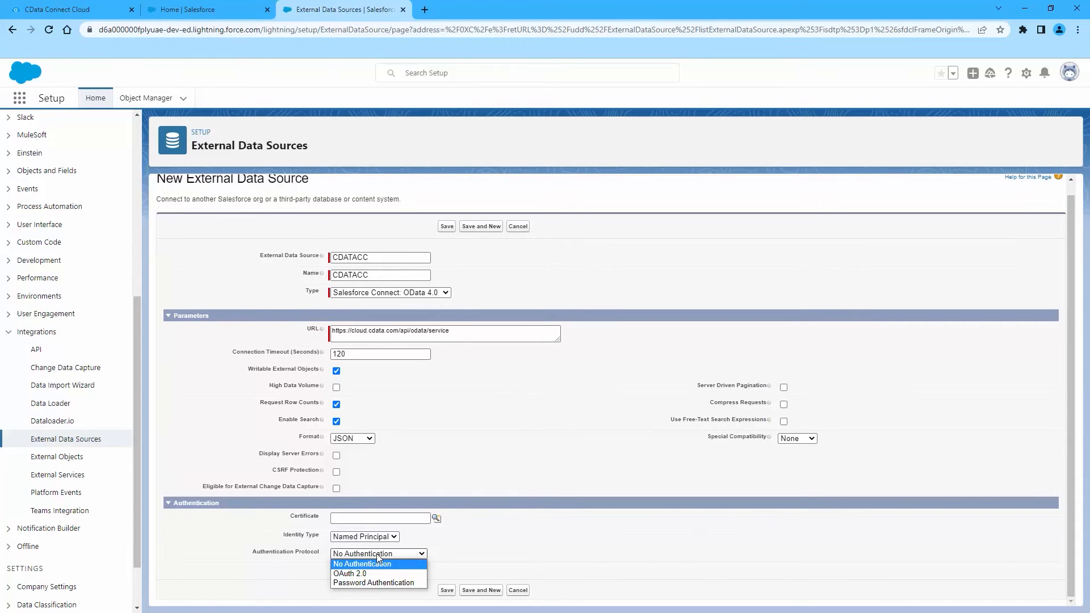
pyautogui.moveTo(373, 583)
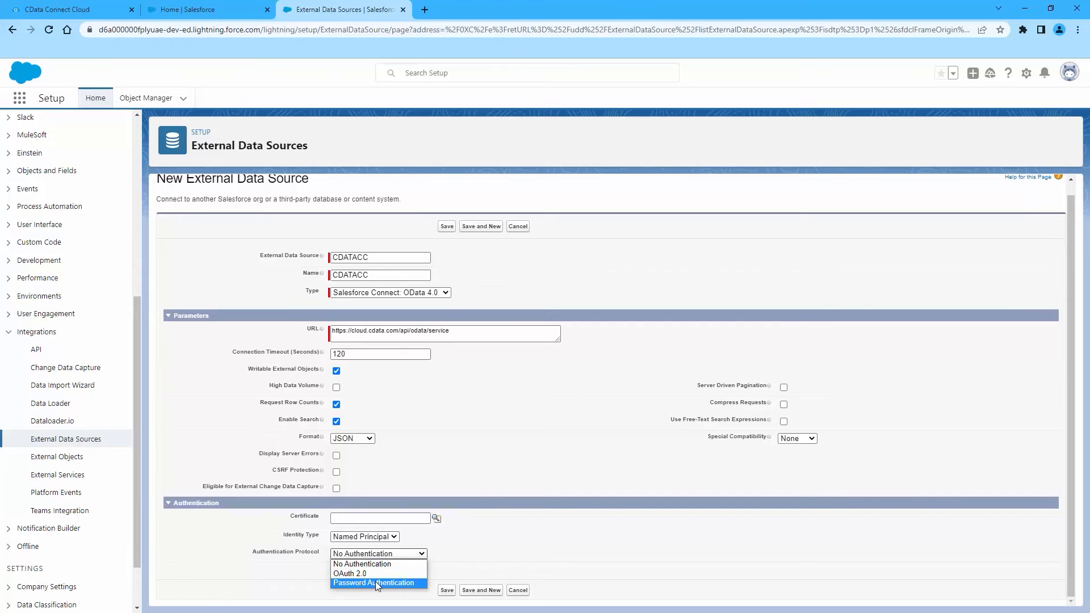
pyautogui.click(375, 583)
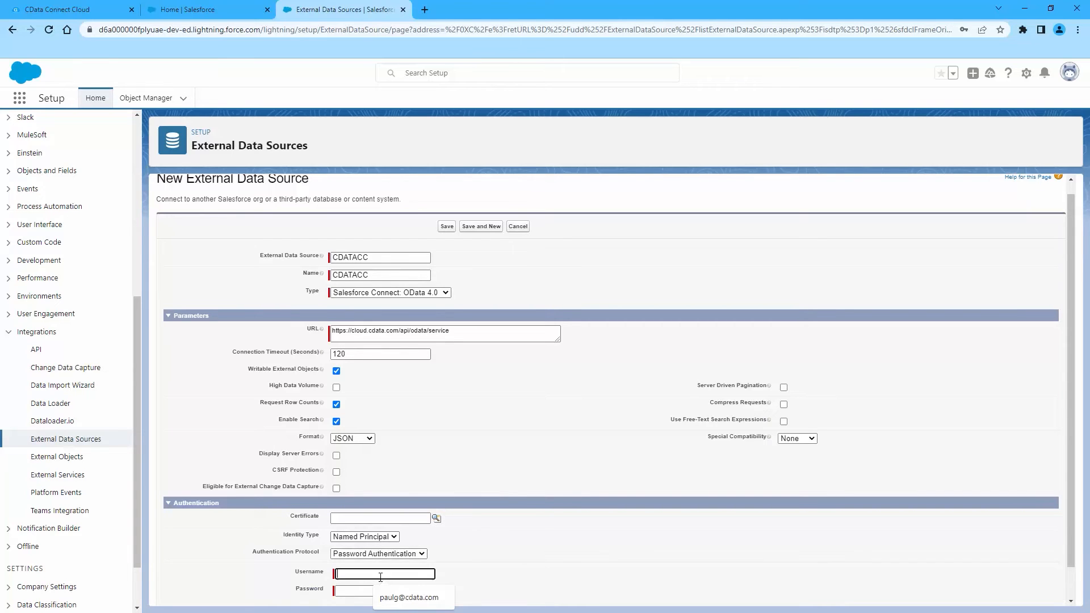
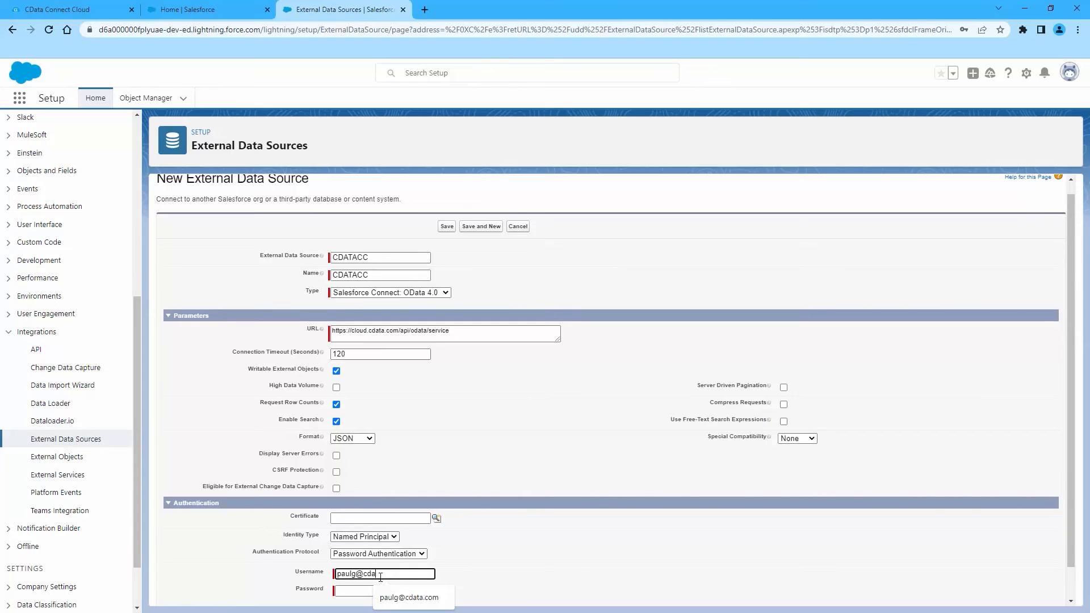
pyautogui.click(411, 597)
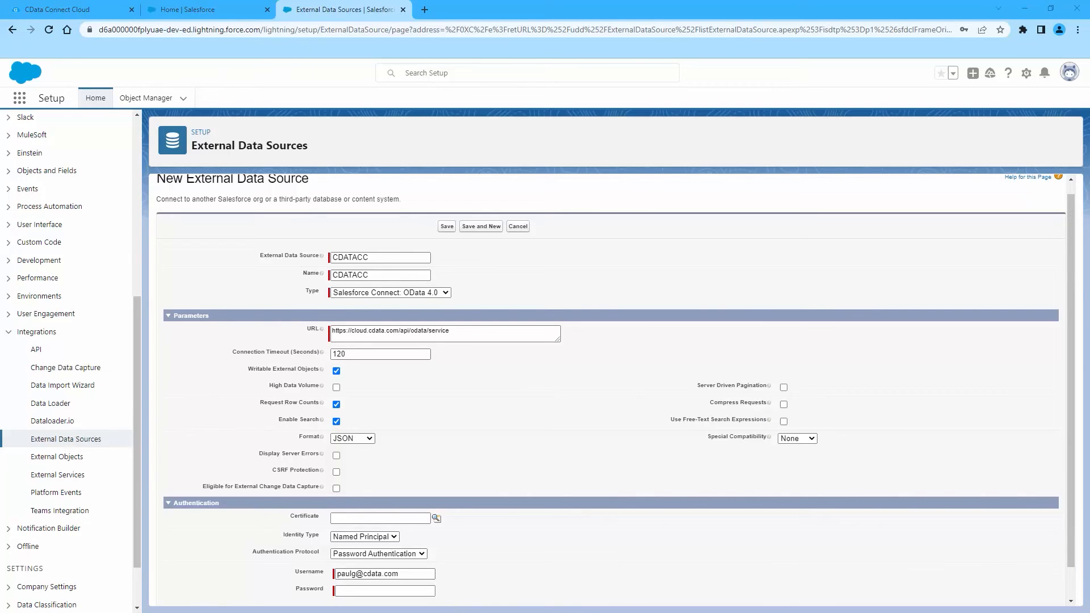
pyautogui.click(383, 591)
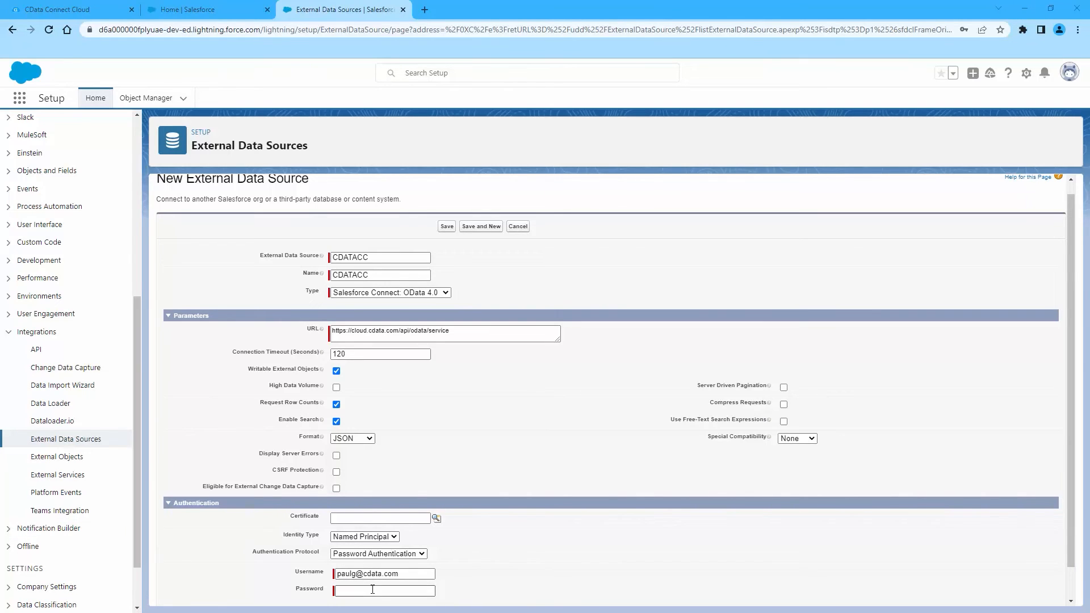
pyautogui.write('password')
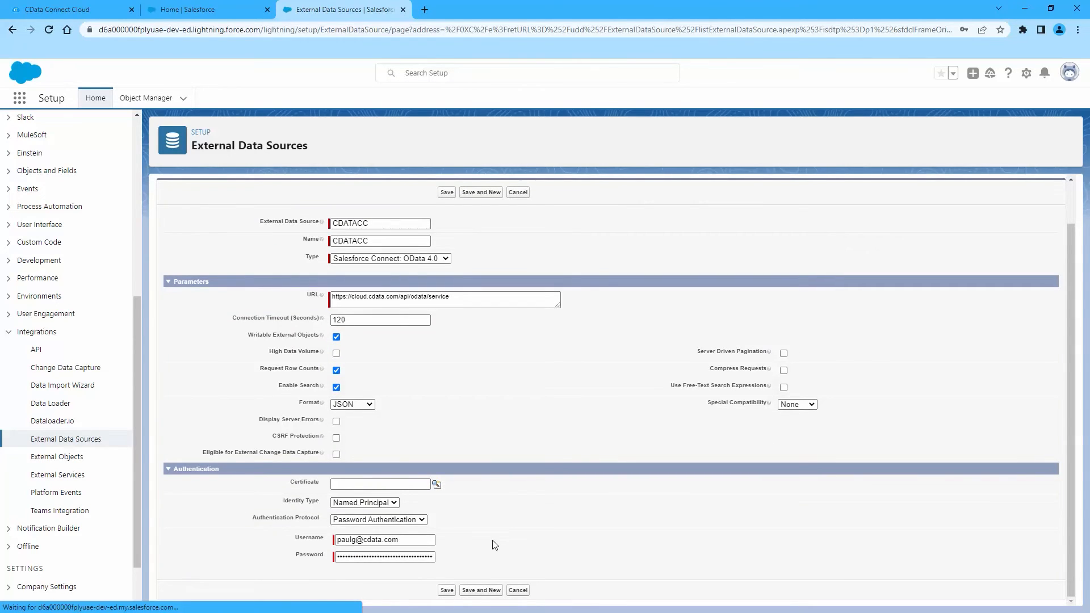
pyautogui.click(446, 192)
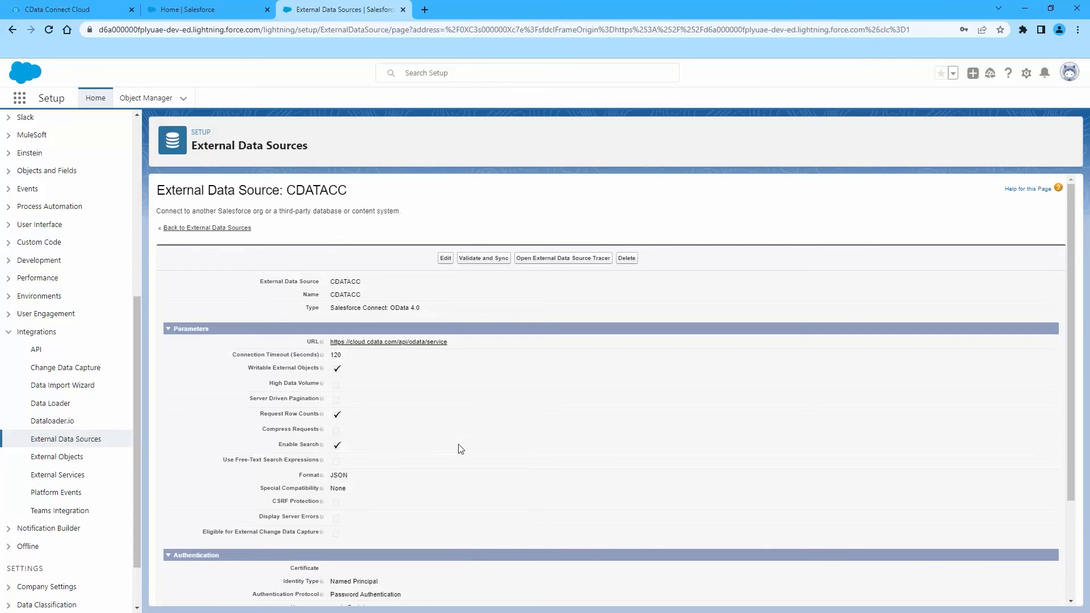
pyautogui.moveTo(483, 258)
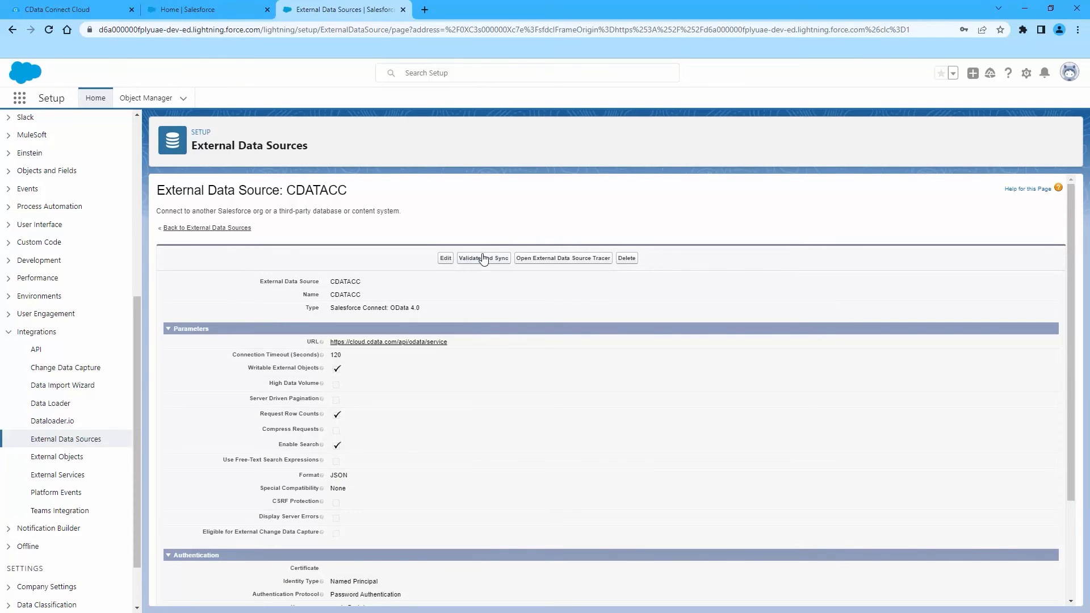
# Step: Validate and sync CDATACC, naming the Account external object NetSuite-Account
pyautogui.click(483, 258)
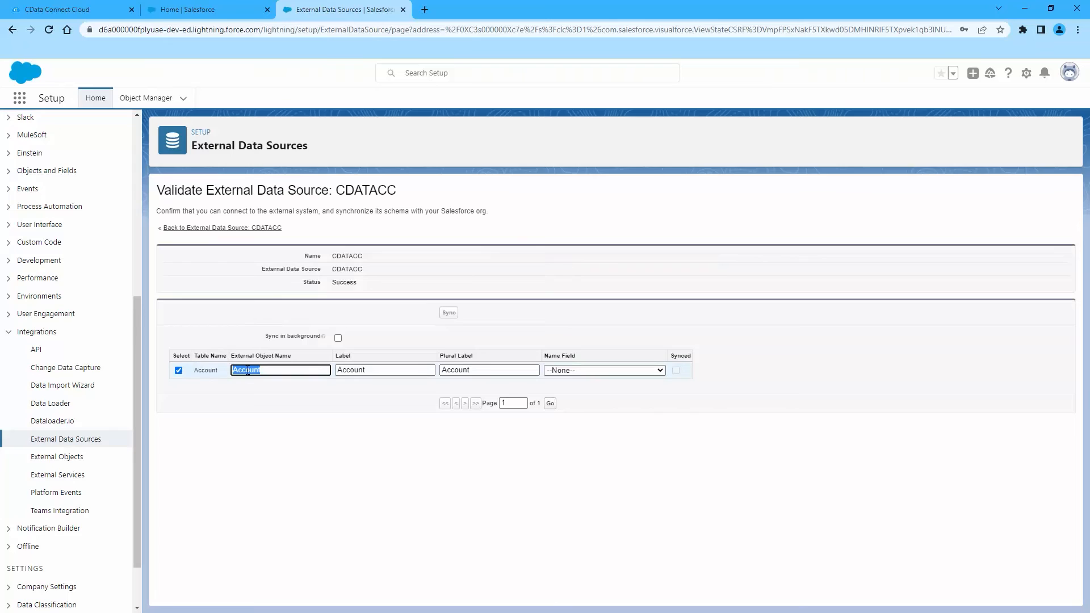
pyautogui.write('NetSu')
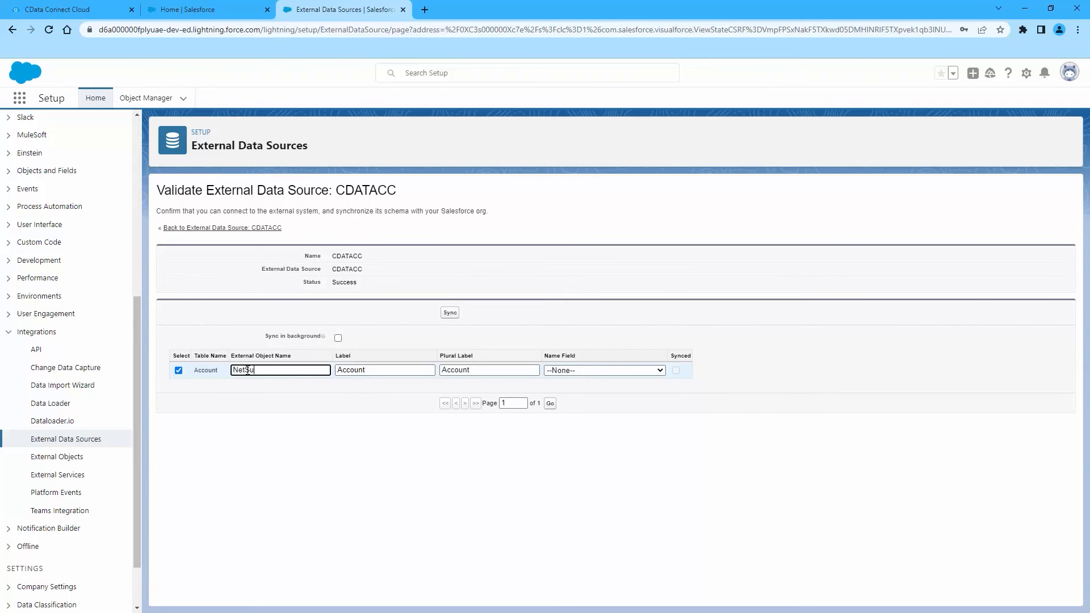
pyautogui.write('NetSuite-Account')
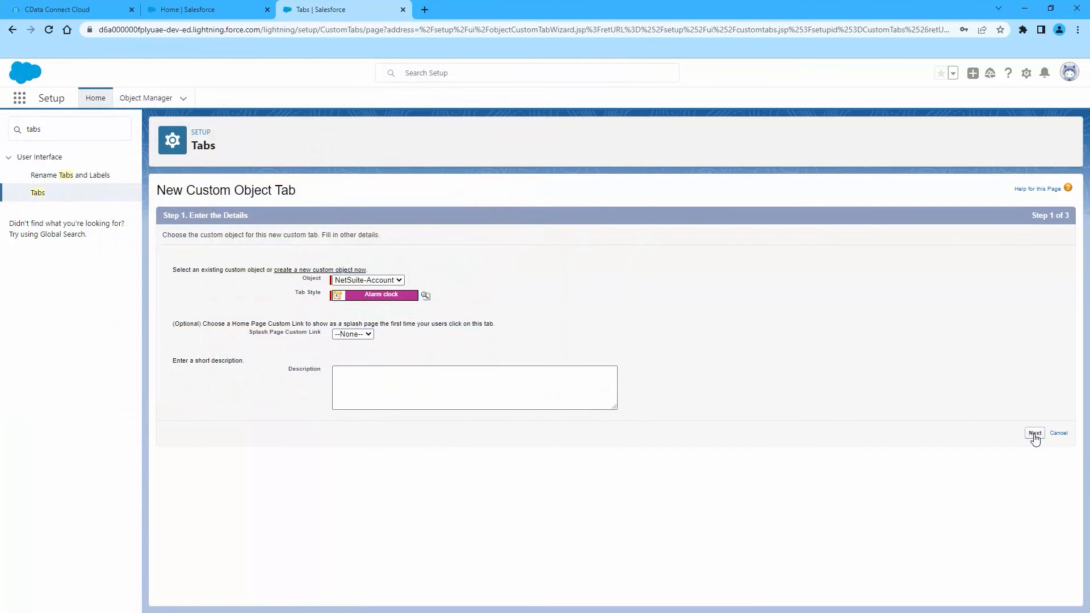
# Step: Advance through the tab wizard and save the NetSuite-Account tab for all custom apps
pyautogui.click(1035, 433)
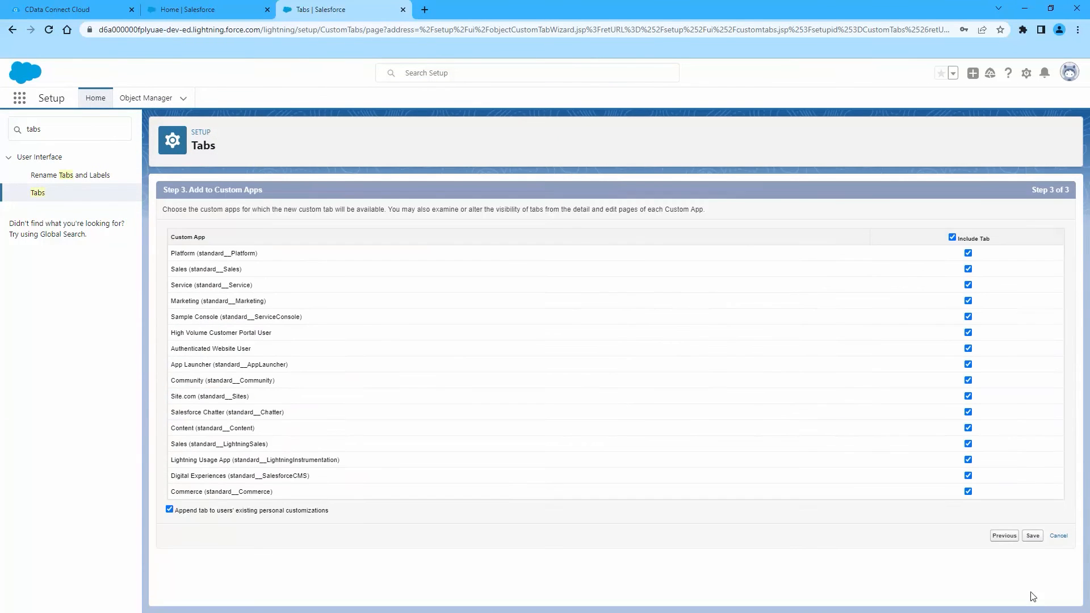
pyautogui.click(1031, 536)
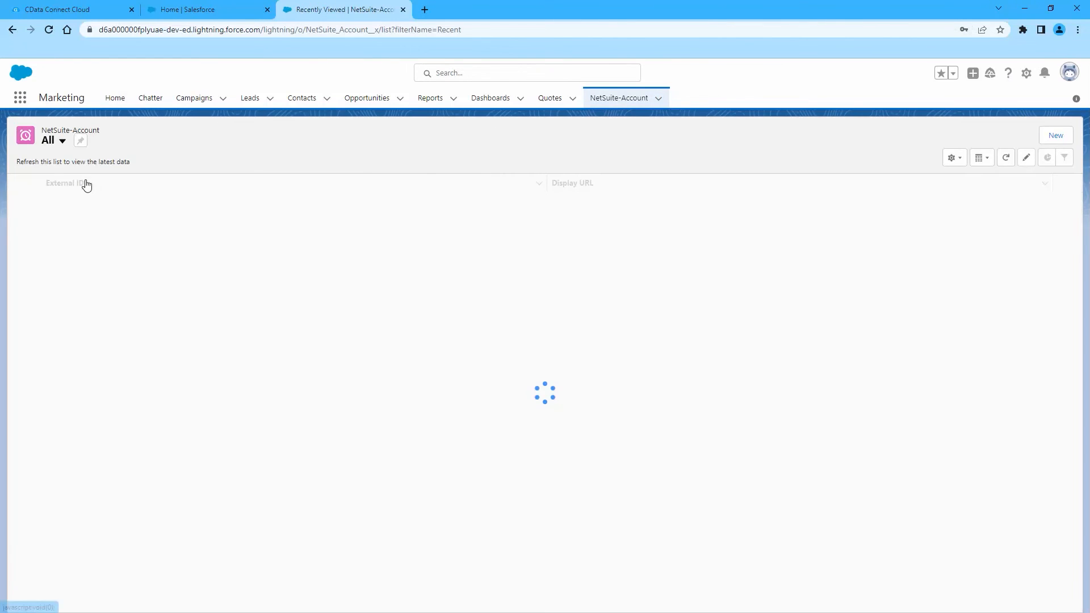
pyautogui.moveTo(465, 312)
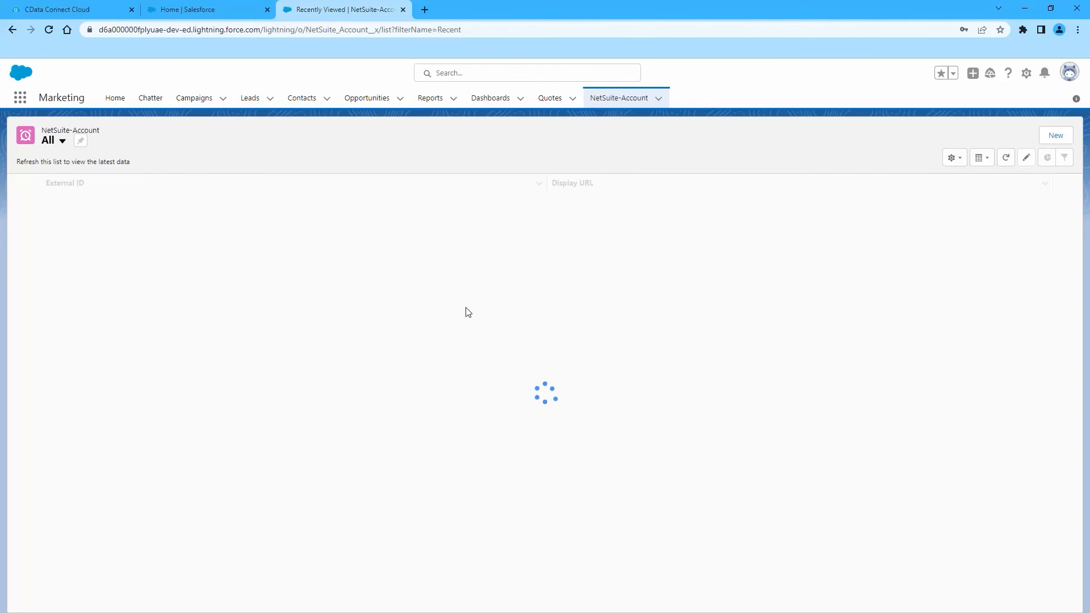